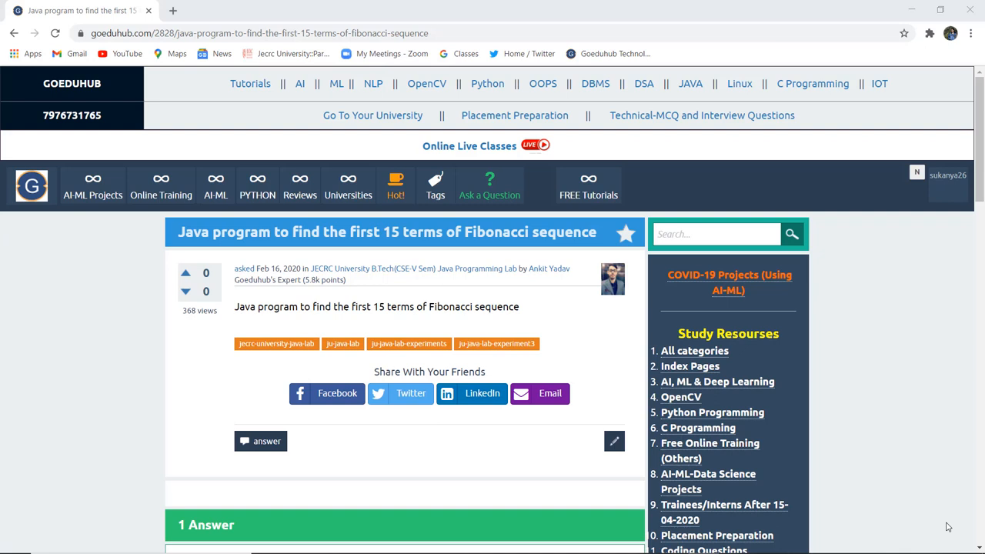
mouse_move(893, 451)
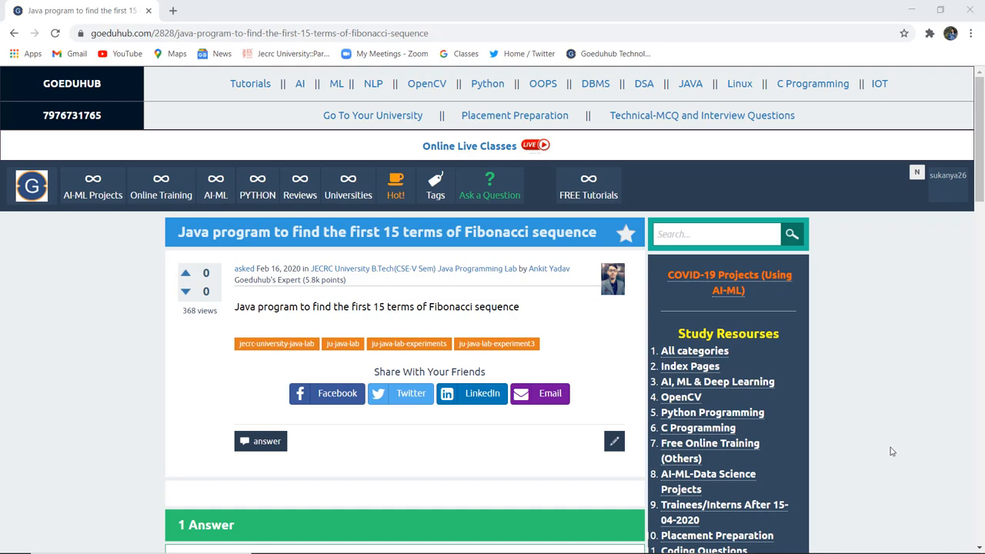
Step: Scroll the answer page to view the Java Fibonacci program and its output up to 377
scroll(down, 3)
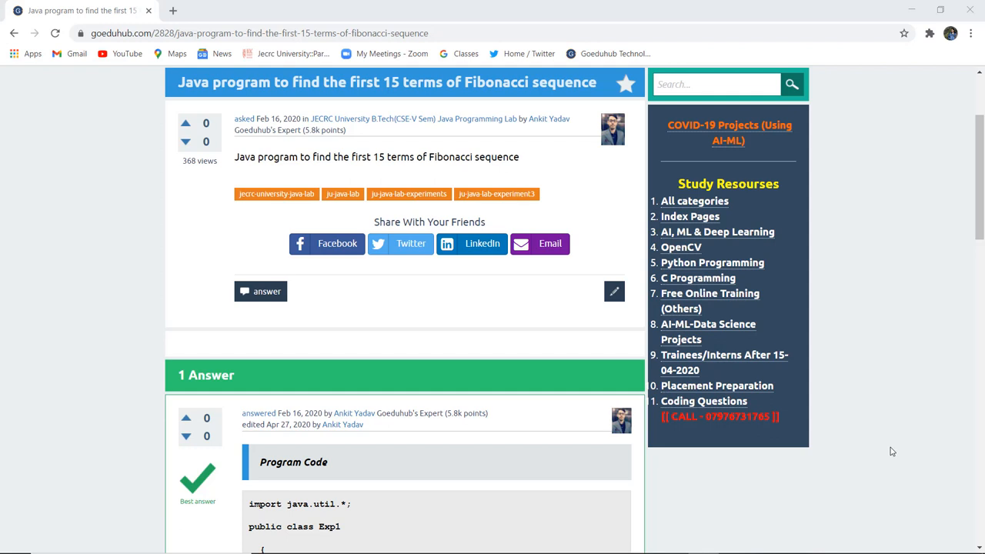
scroll(down, 3)
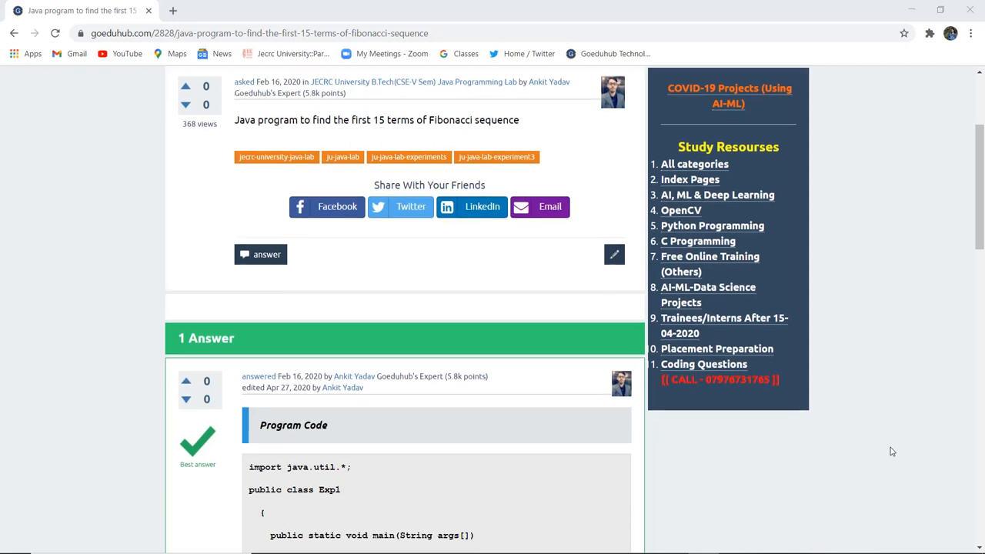
scroll(down, 3)
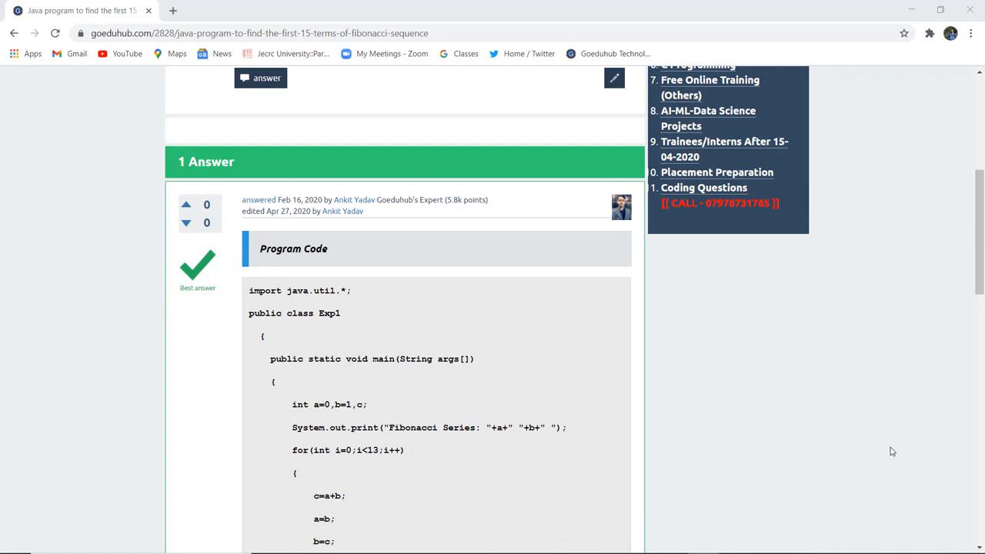
scroll(down, 3)
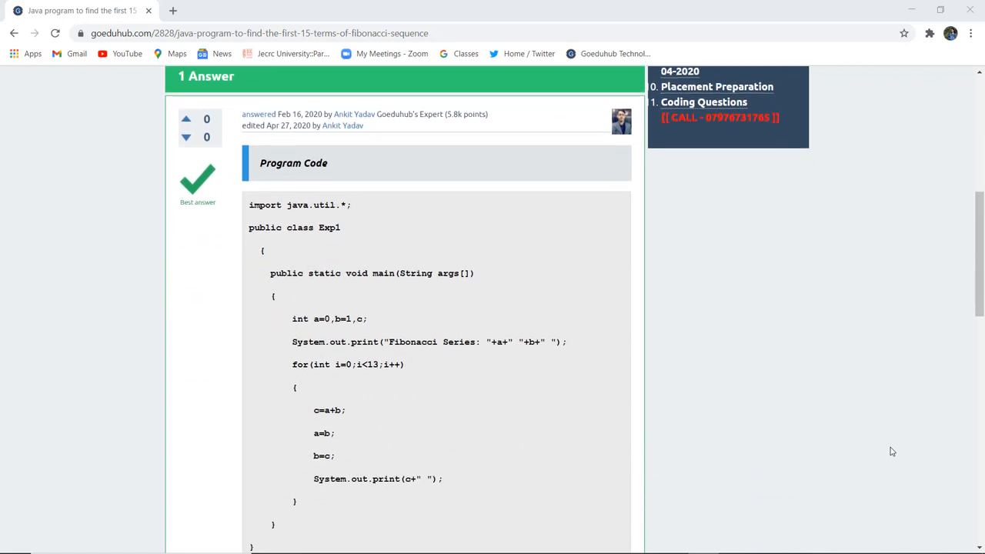
scroll(down, 3)
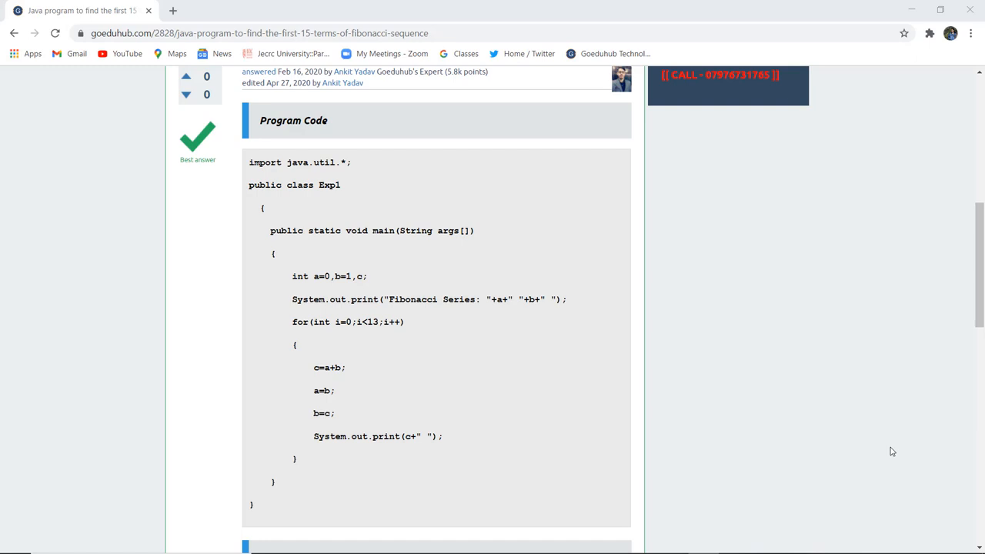
scroll(down, 3)
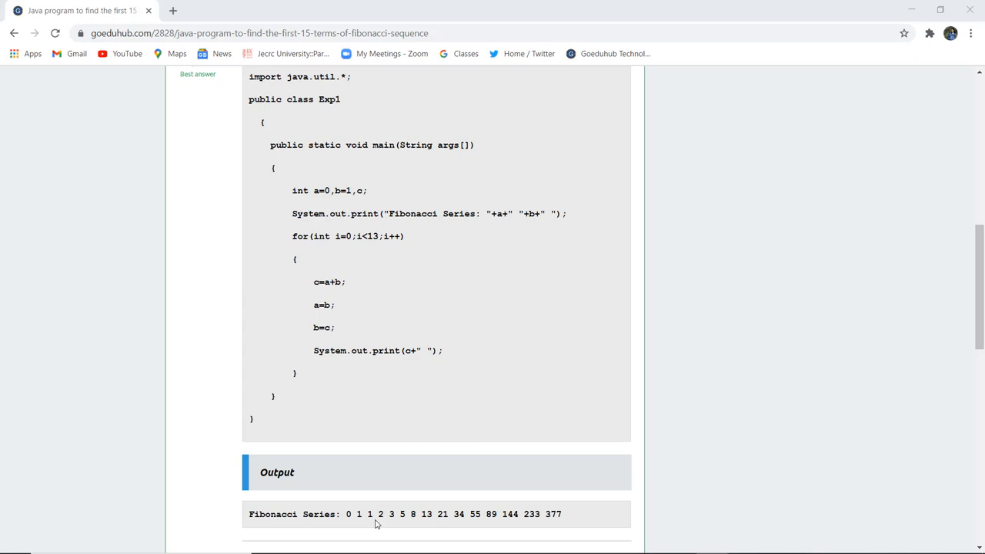
mouse_move(589, 413)
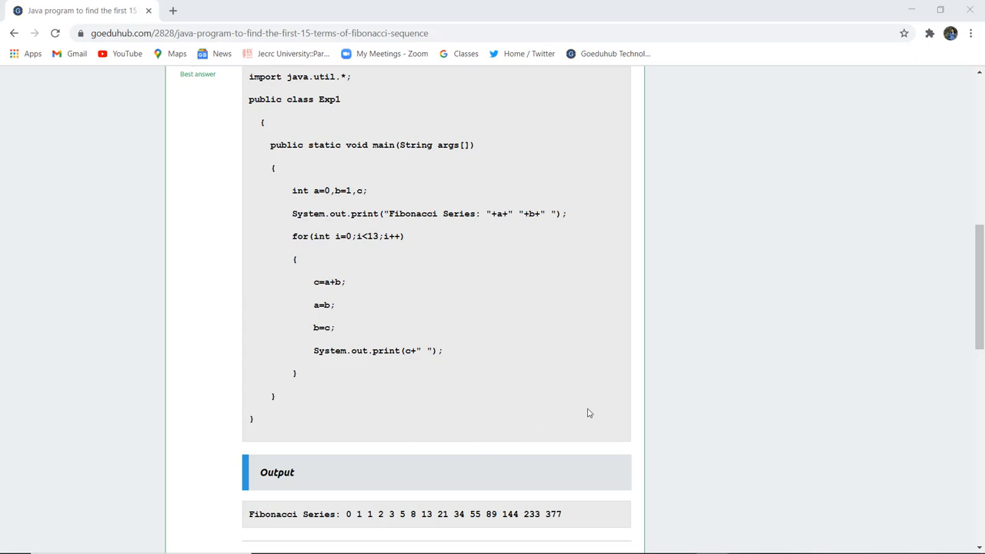
scroll(up, 3)
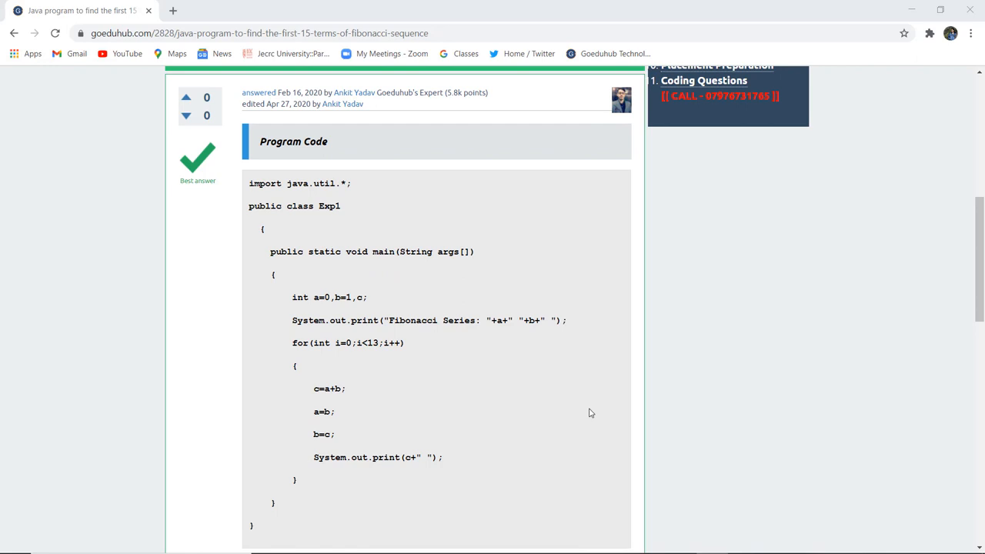
mouse_move(367, 270)
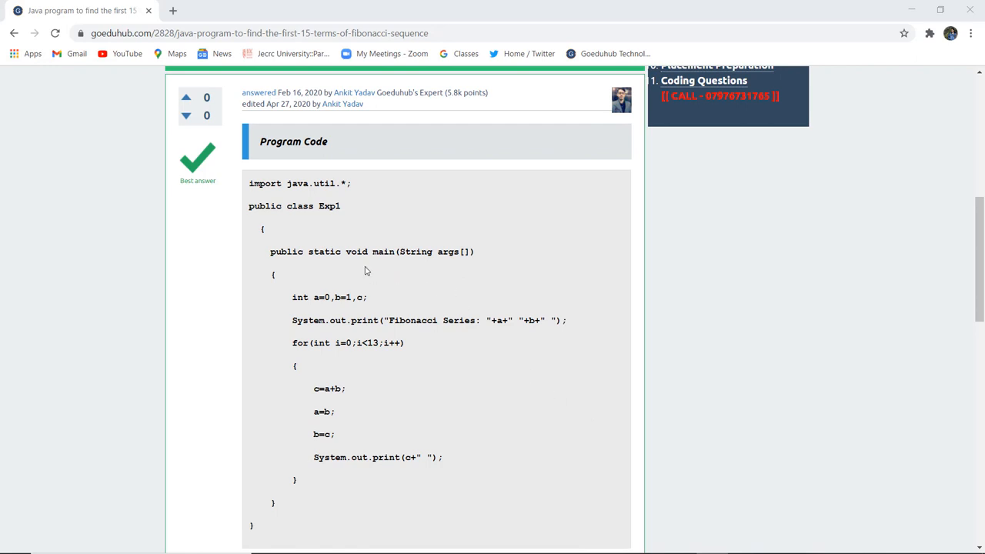
mouse_move(337, 310)
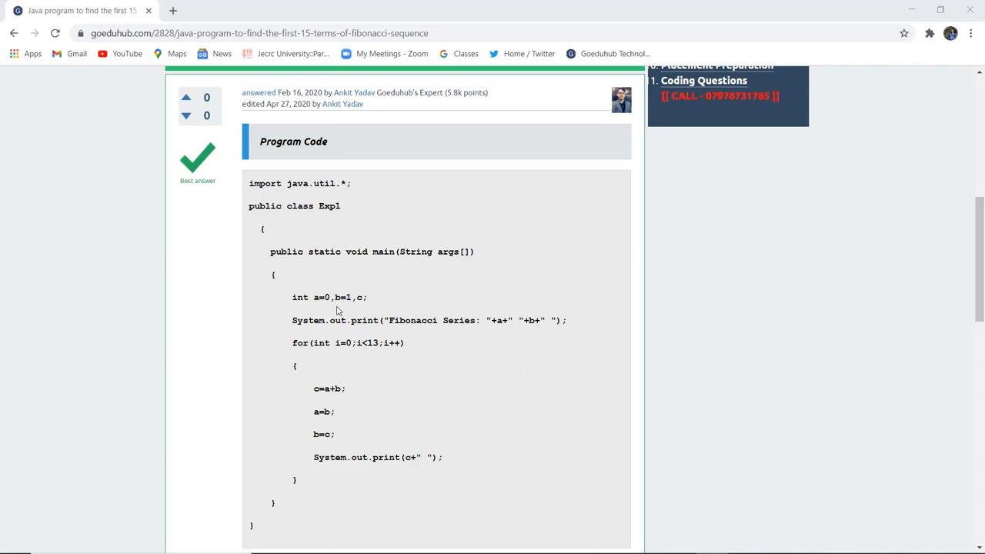
mouse_move(376, 308)
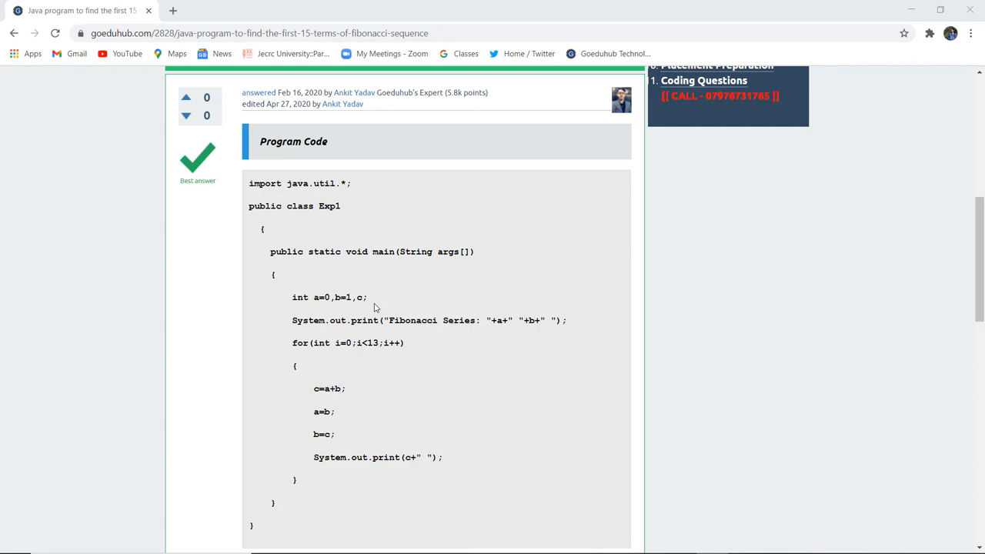
mouse_move(388, 359)
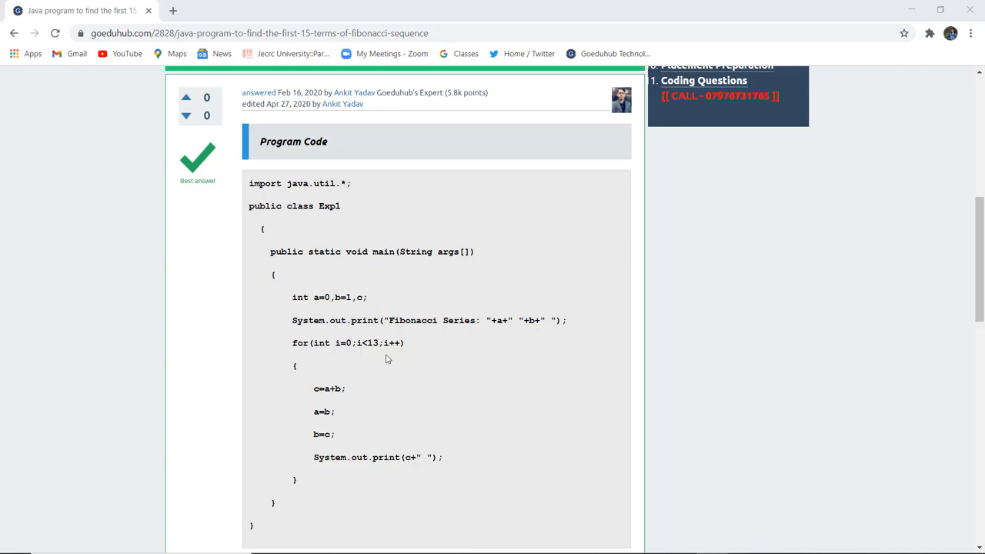
mouse_move(359, 355)
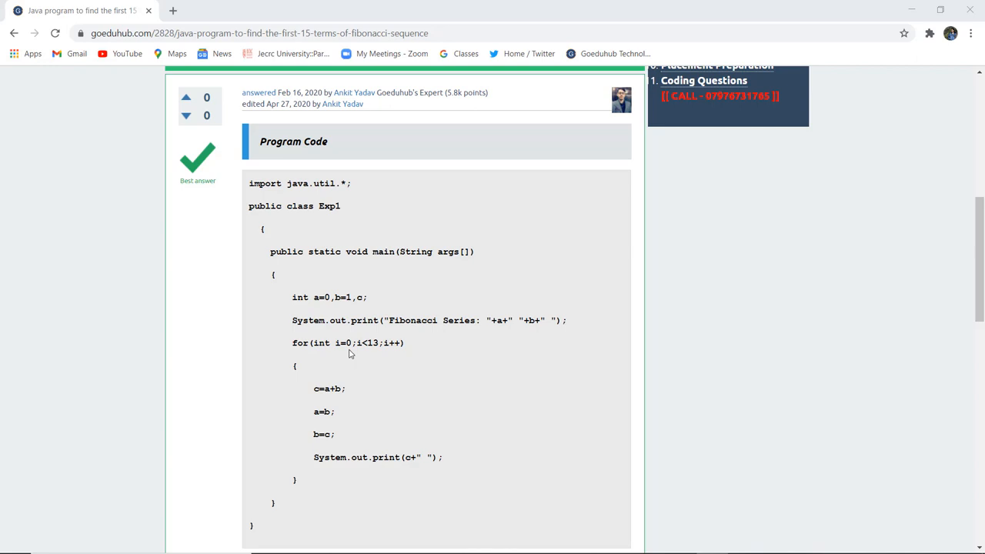
mouse_move(382, 341)
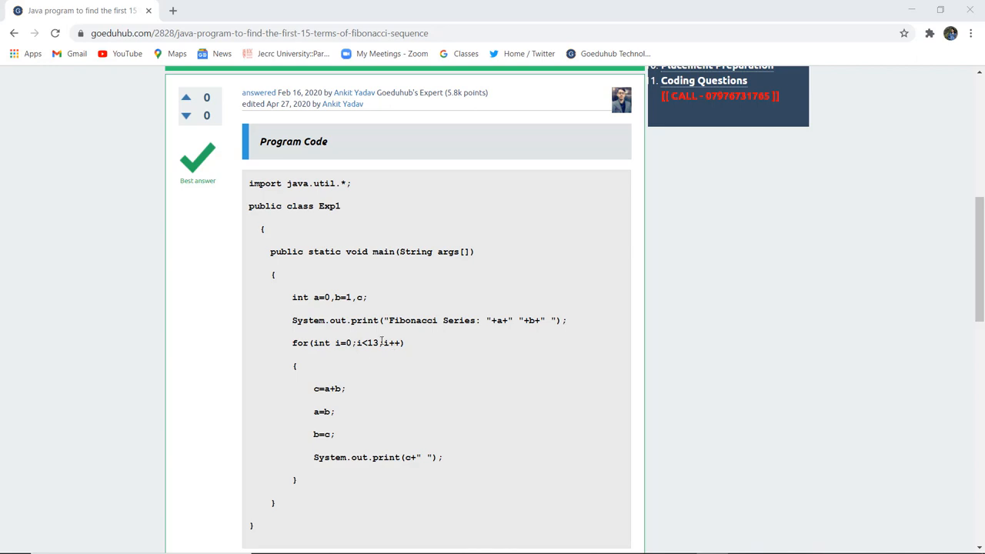
mouse_move(423, 312)
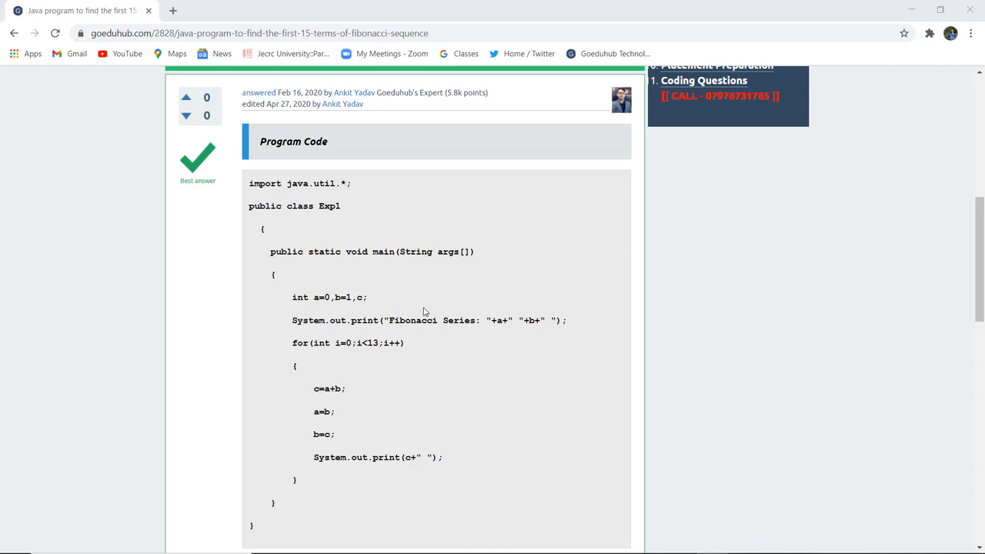
mouse_move(409, 347)
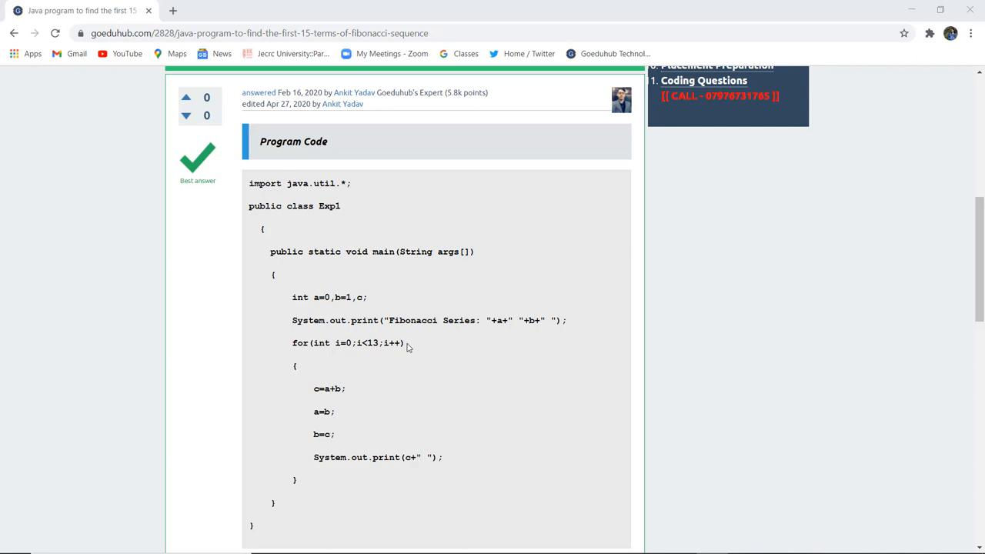
mouse_move(334, 400)
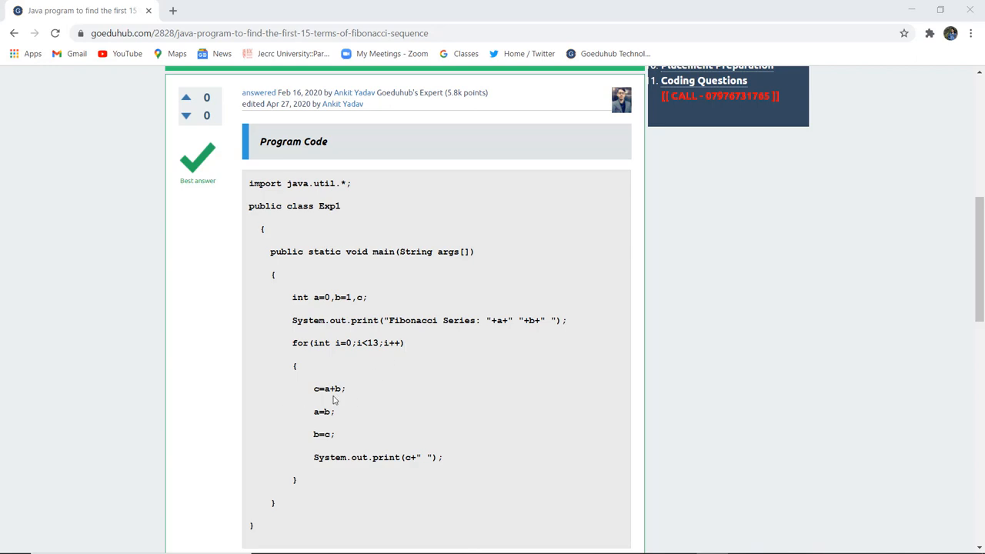
mouse_move(323, 401)
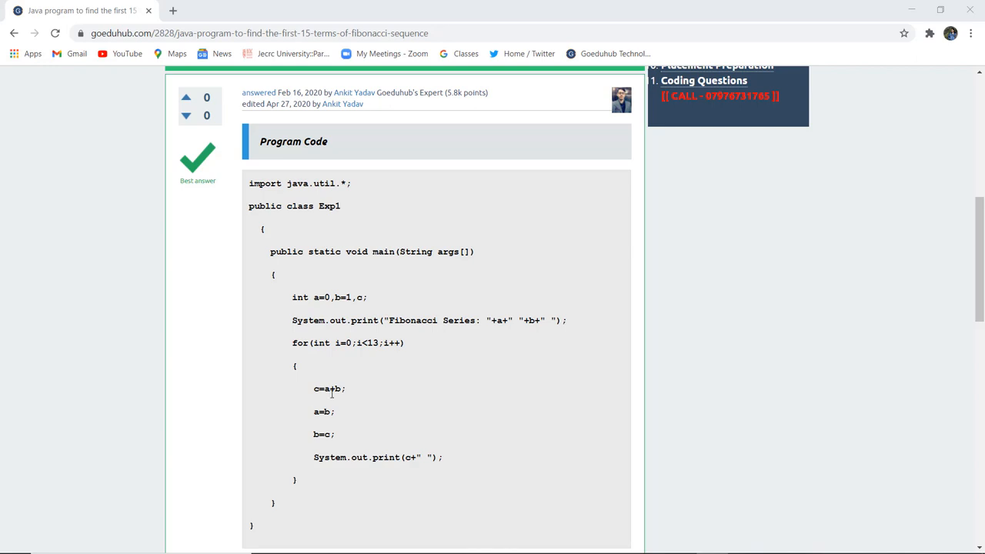
mouse_move(320, 432)
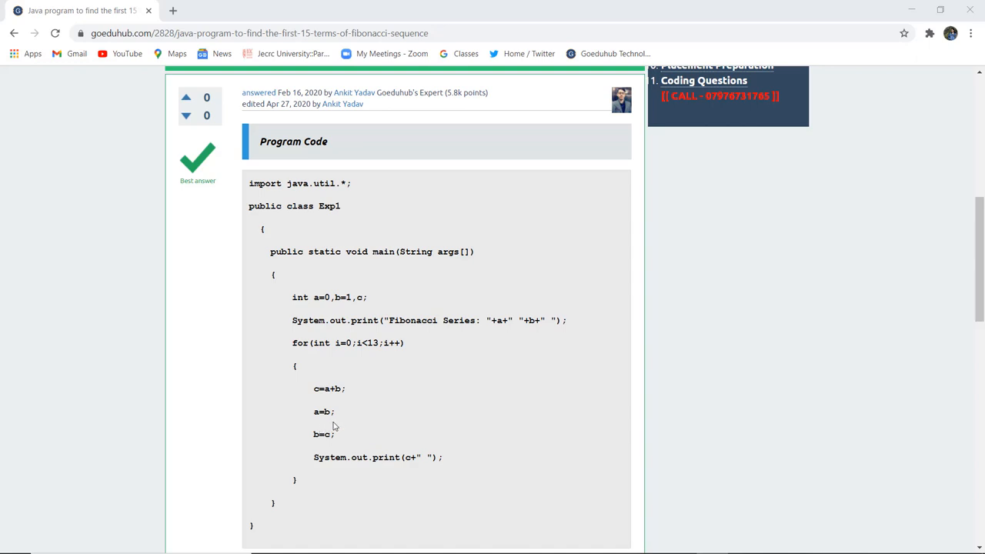
mouse_move(368, 428)
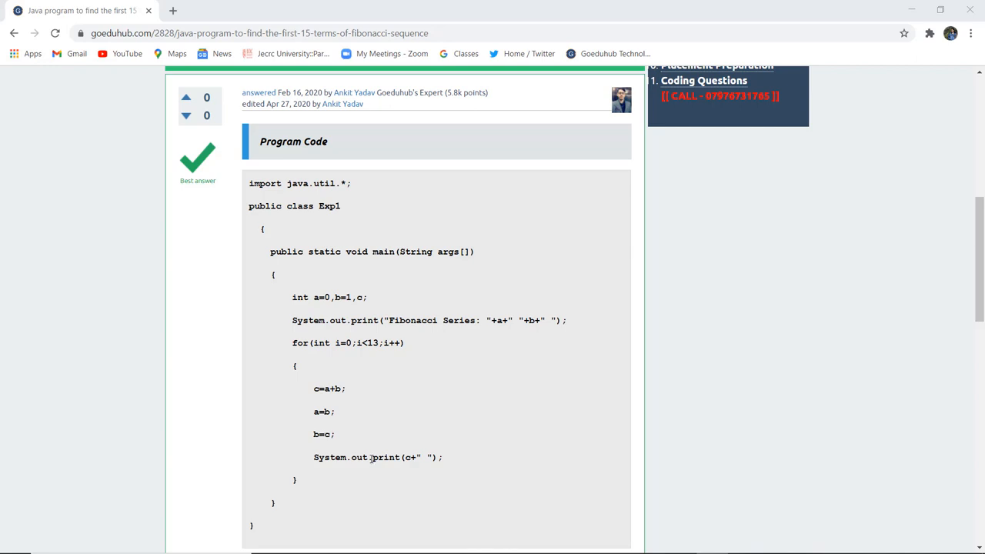
mouse_move(557, 382)
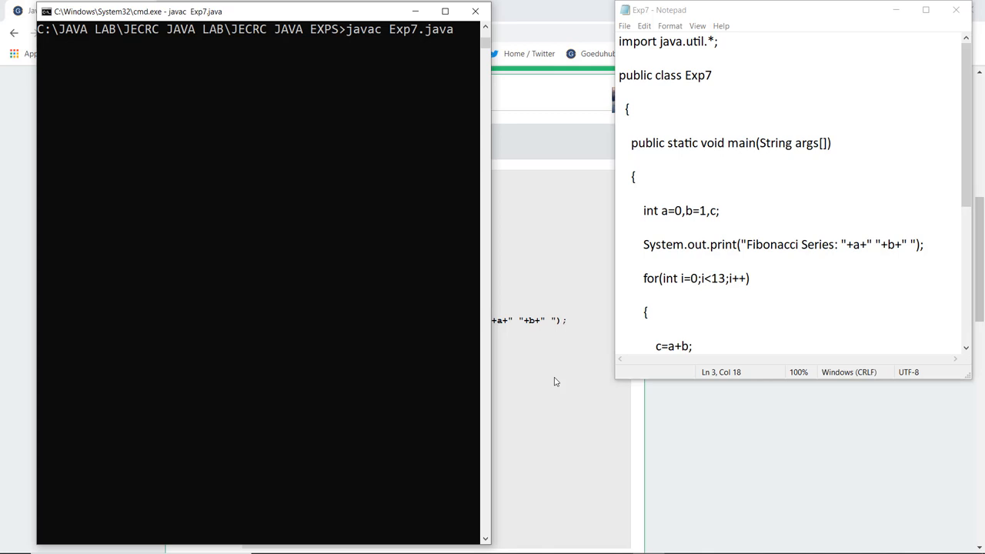
Step: Compile Exp7.java with javac, then enter the run command 'java Exp6'
key(Return)
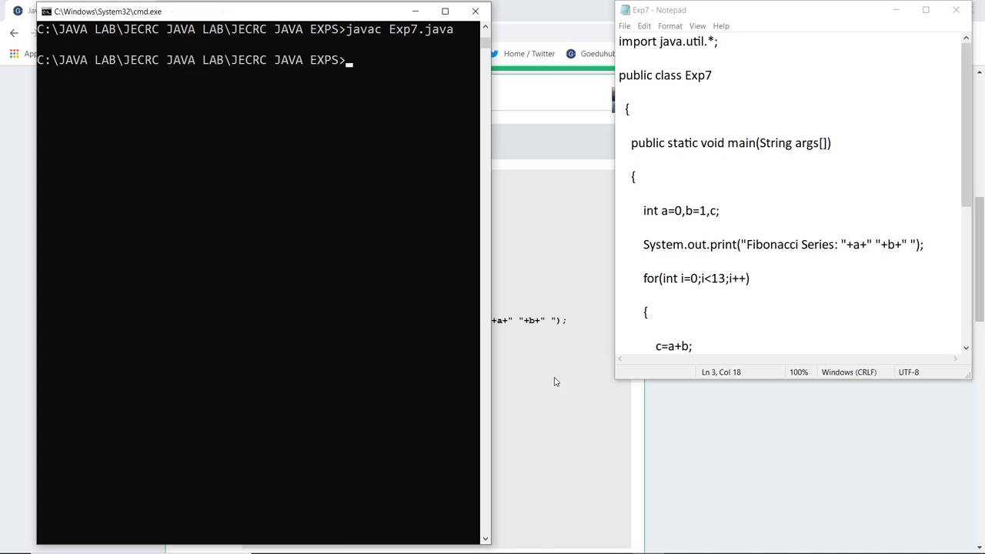
text(java Exp6)
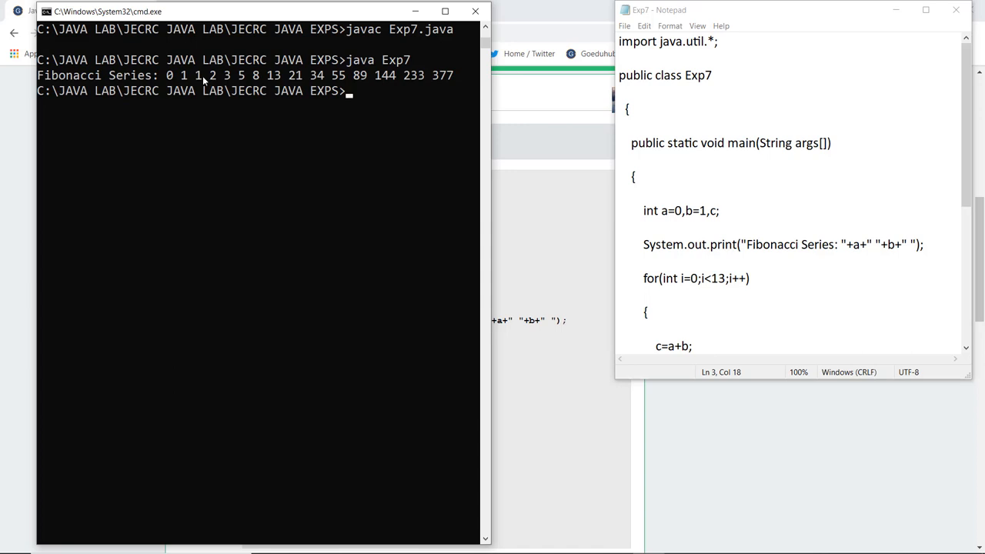
mouse_move(246, 84)
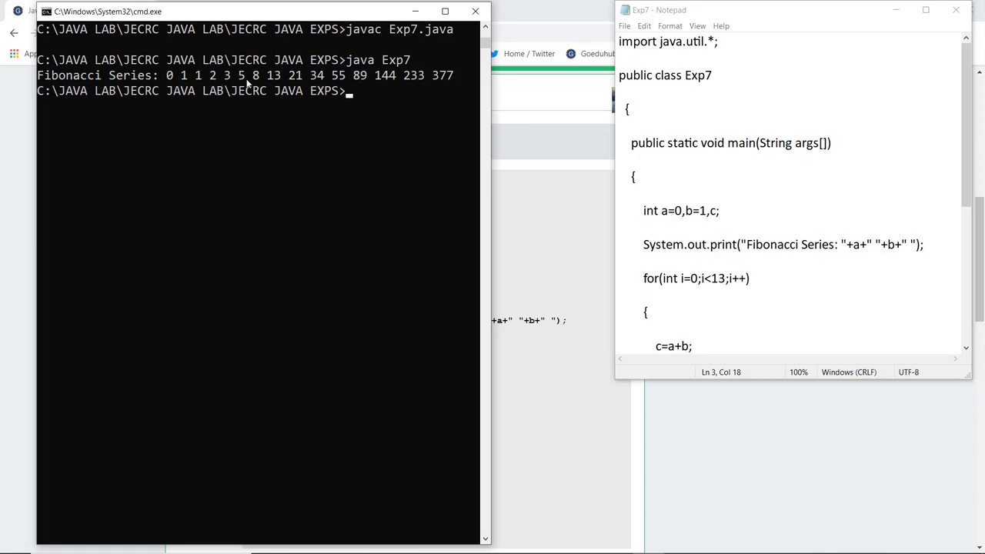
mouse_move(472, 76)
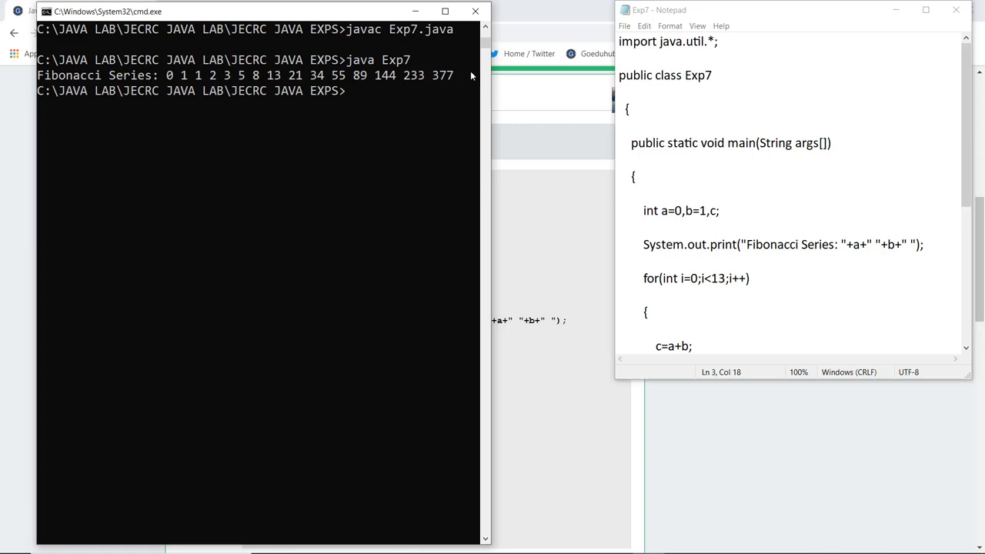